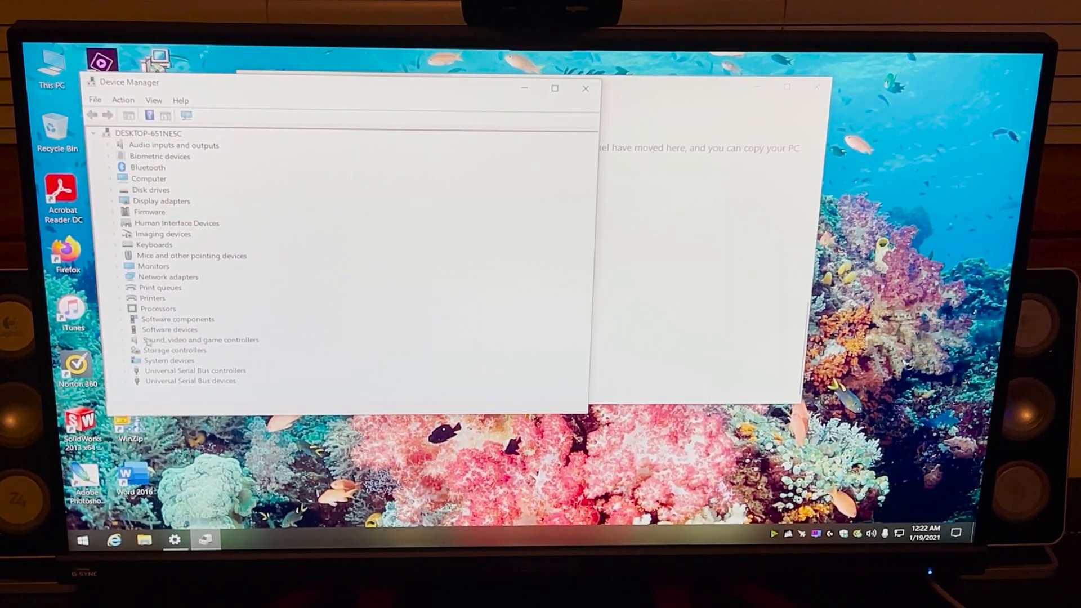
Step: Expand Storage controllers to see Intel RST Premium and two Samsung NVMe Controllers, then close Device Manager
click(175, 350)
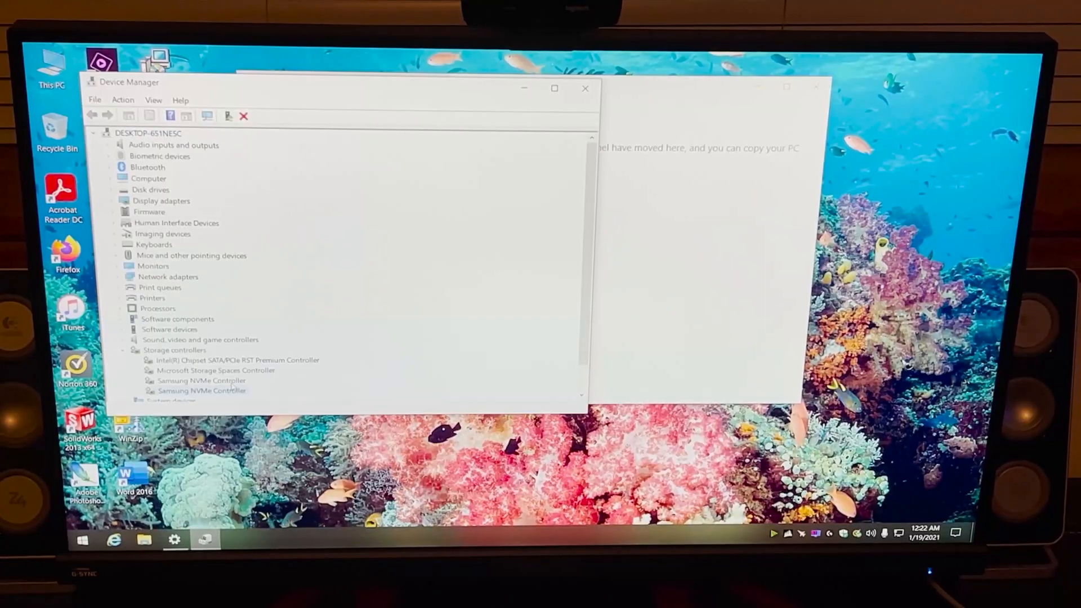
click(584, 88)
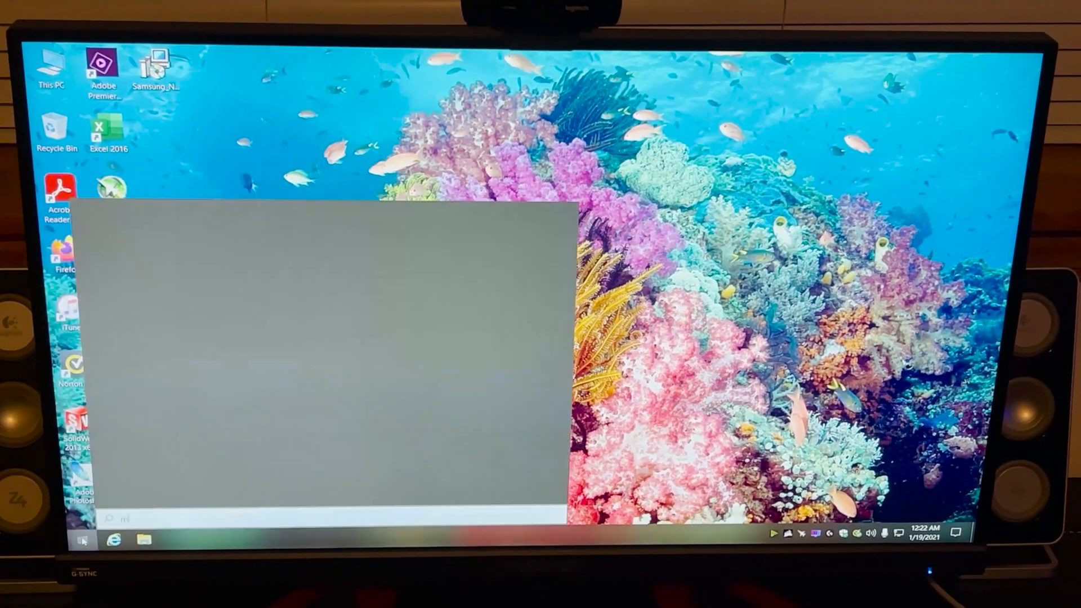
Step: Launch Samsung Magician to check both 970 EVO Plus 2TB drives, then close it
text(ma)
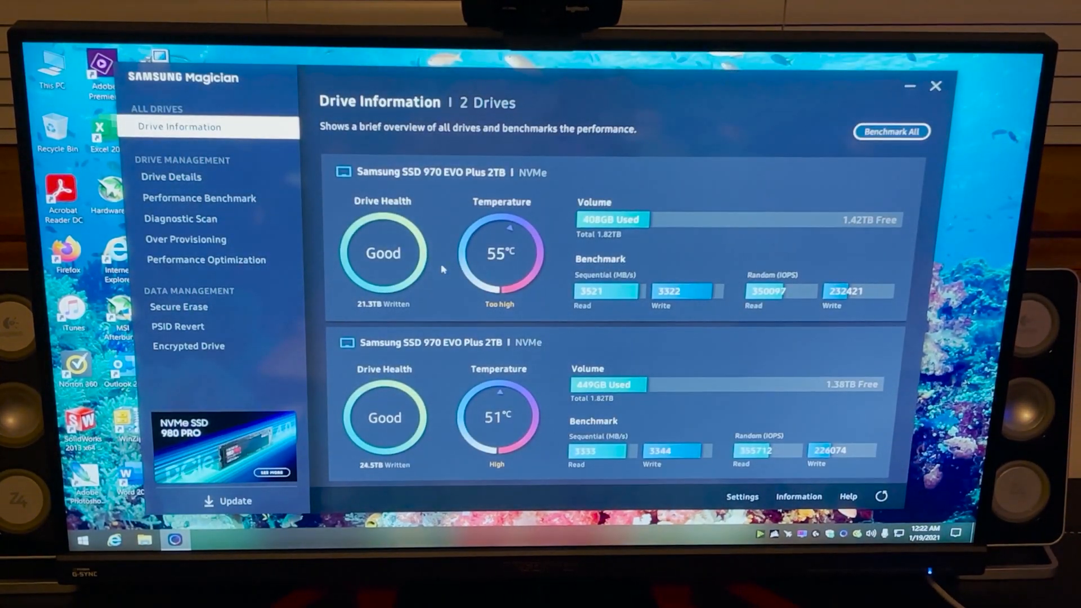
mouse_move(928, 105)
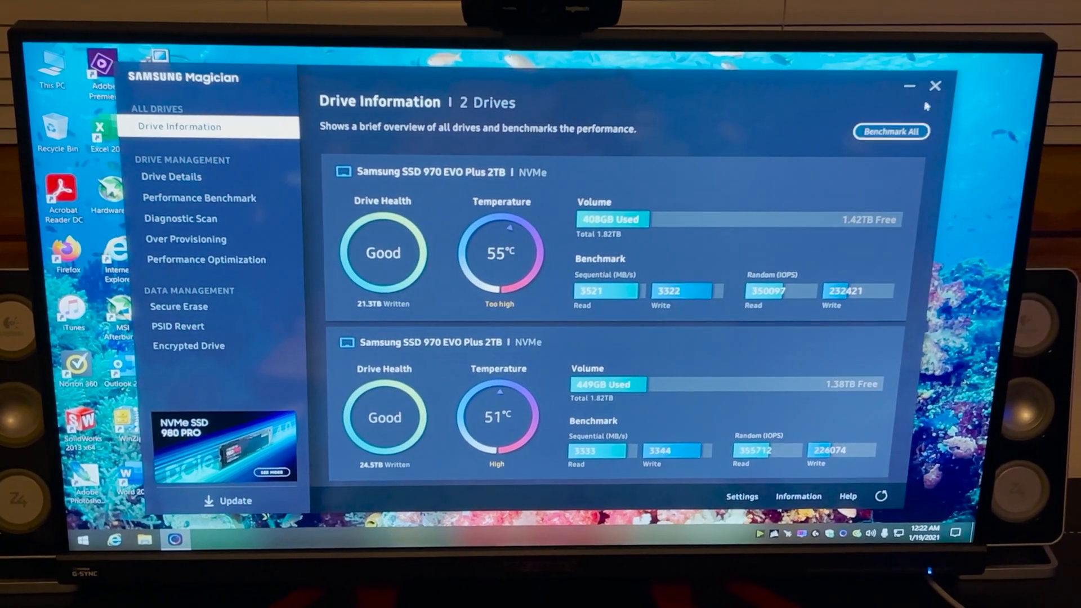
click(936, 86)
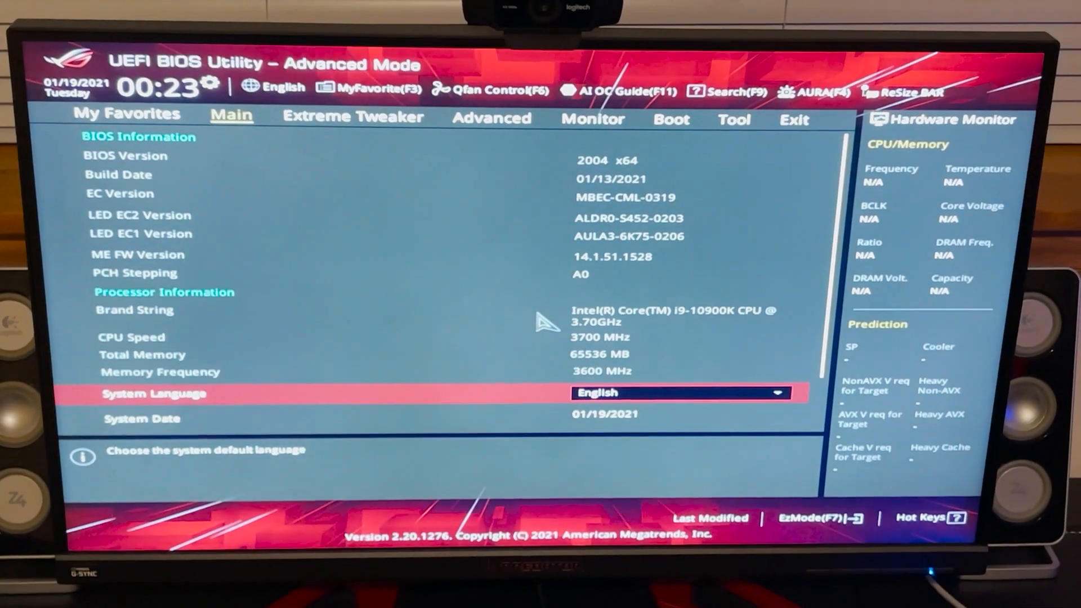
Step: Set M.2_1 and M.2_2 PCIe Storage RAID Support to RST Controlled, then exit BIOS
click(491, 117)
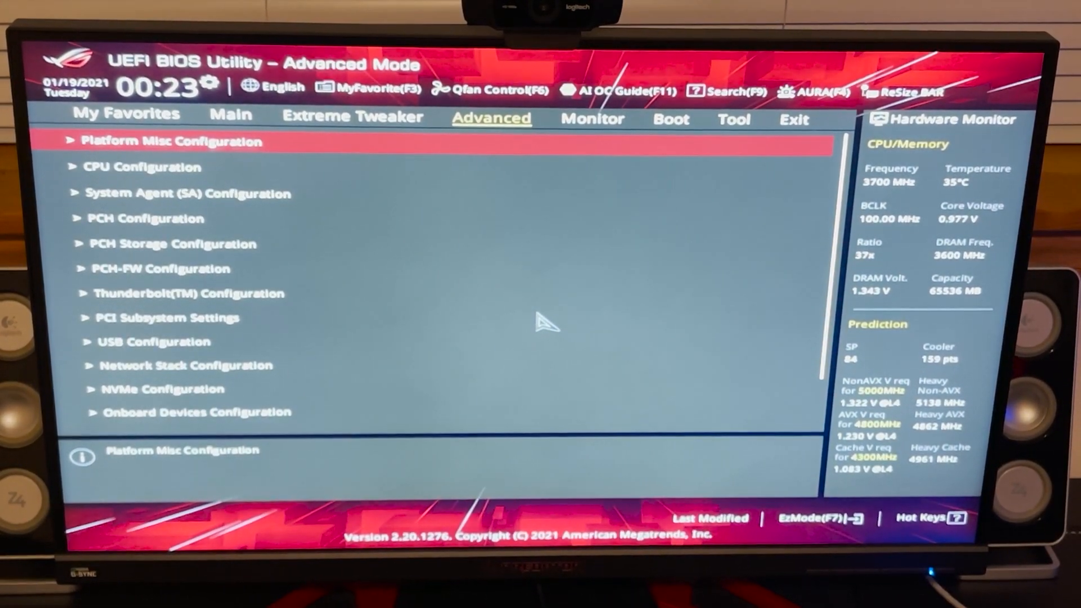
key(Down)
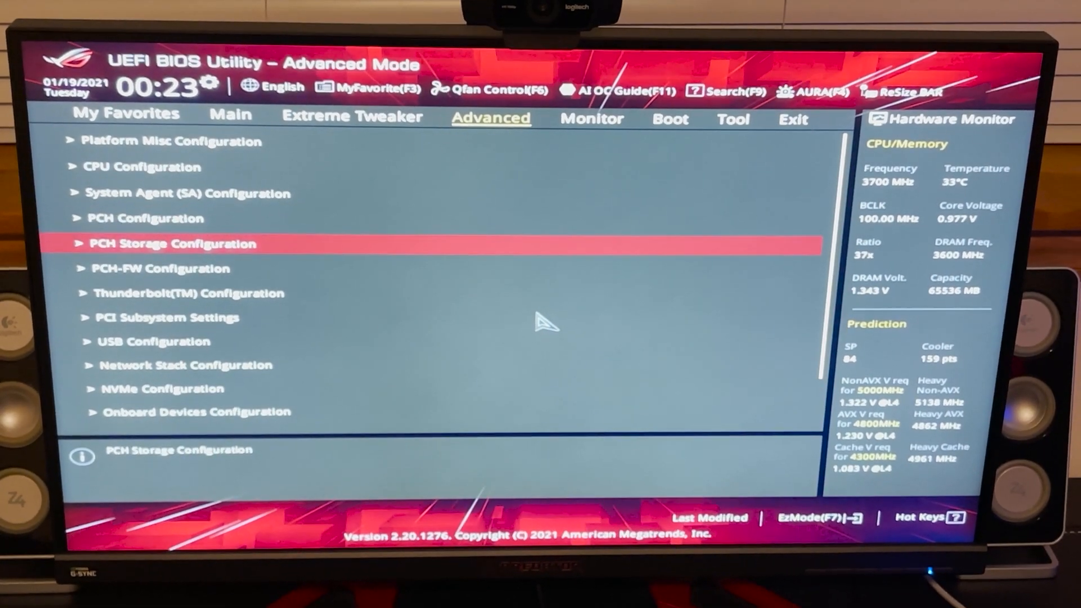
click(175, 243)
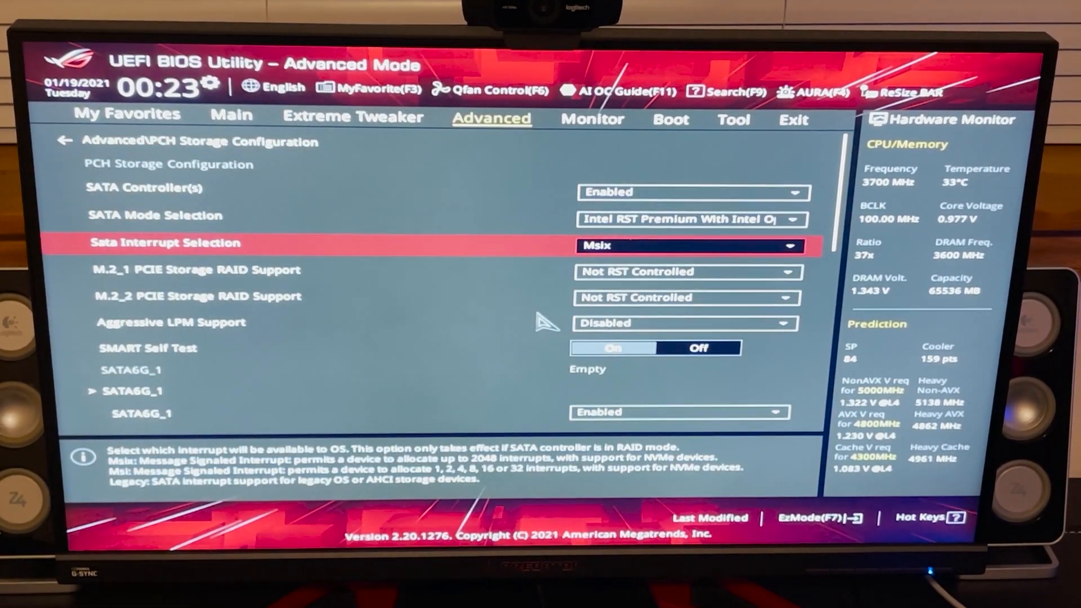
click(686, 271)
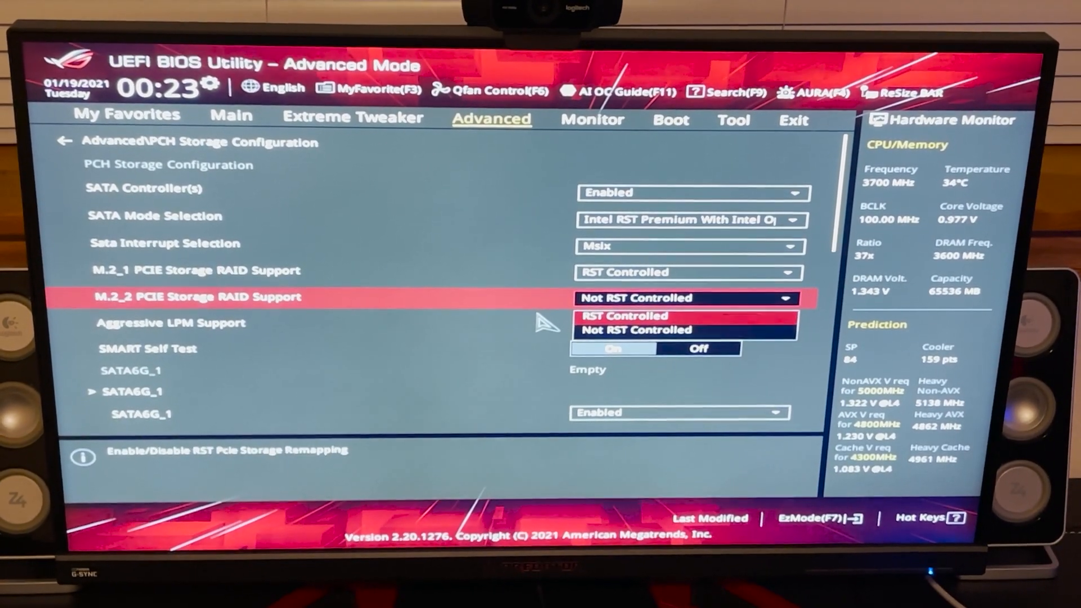
click(593, 119)
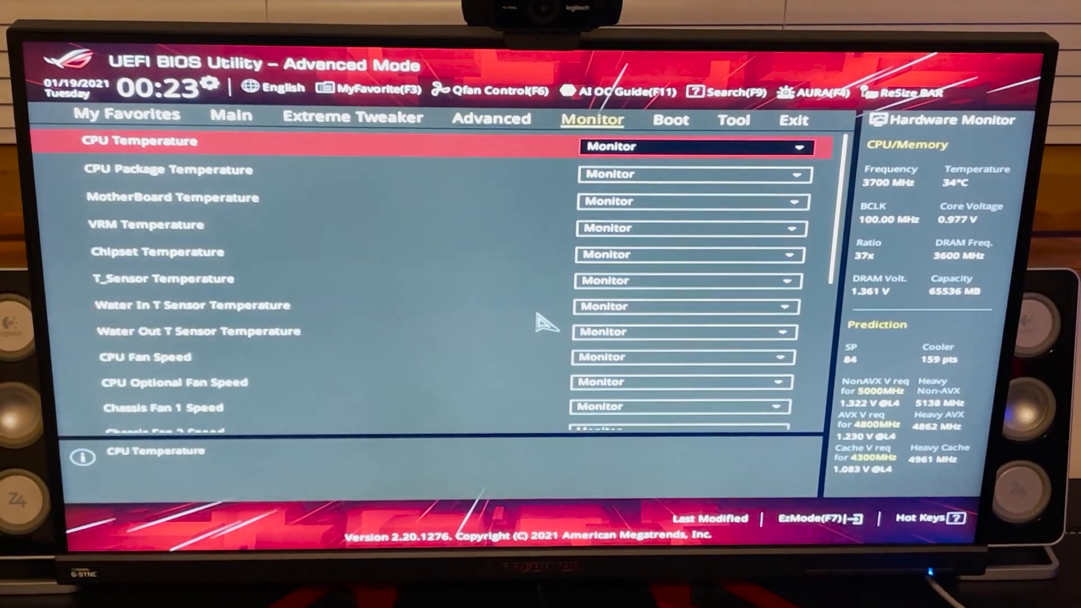
click(792, 117)
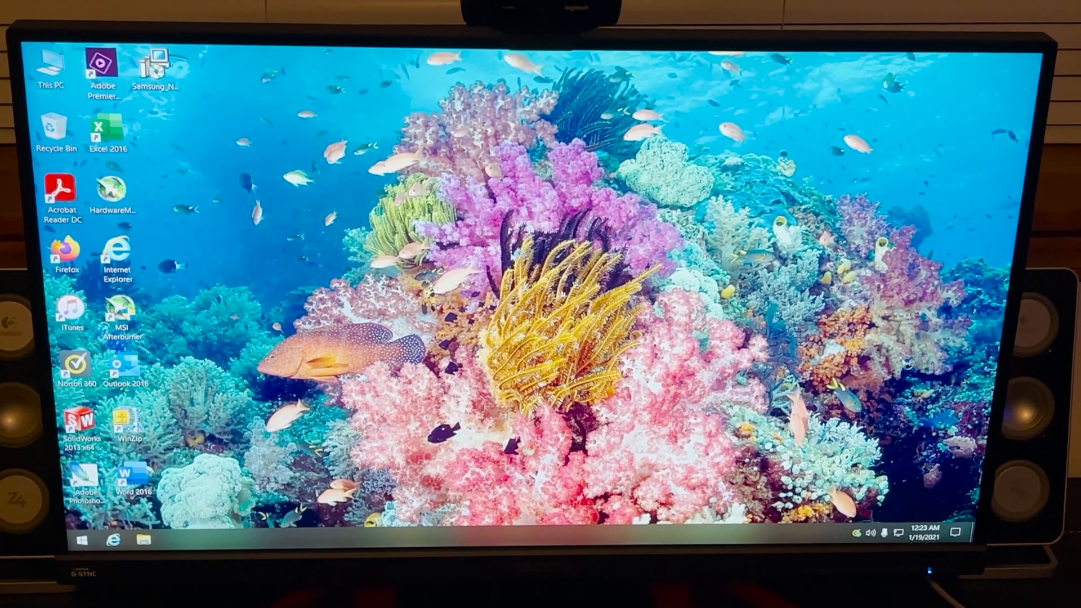
Step: From This PC Properties, run the Samsung NVMe installer and dismiss the no-device-connected error
right_click(50, 65)
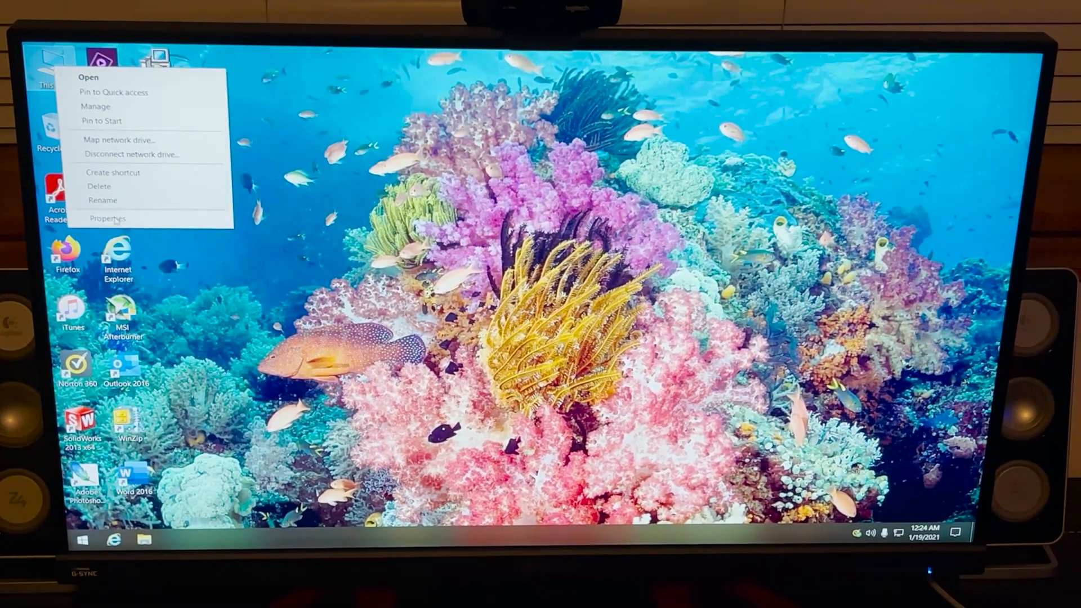
click(107, 218)
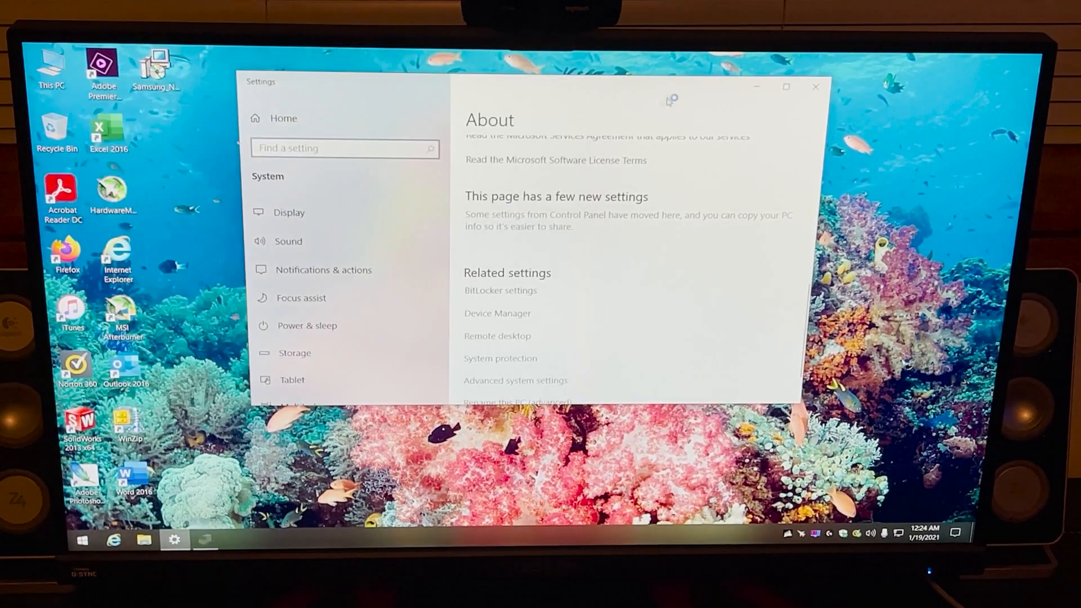
click(816, 87)
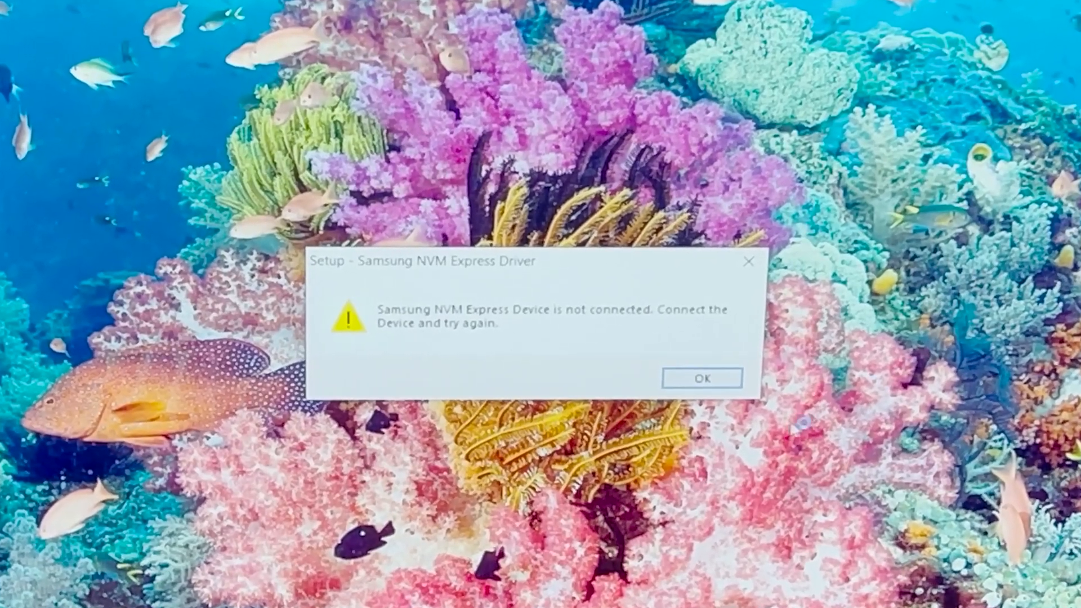
click(701, 378)
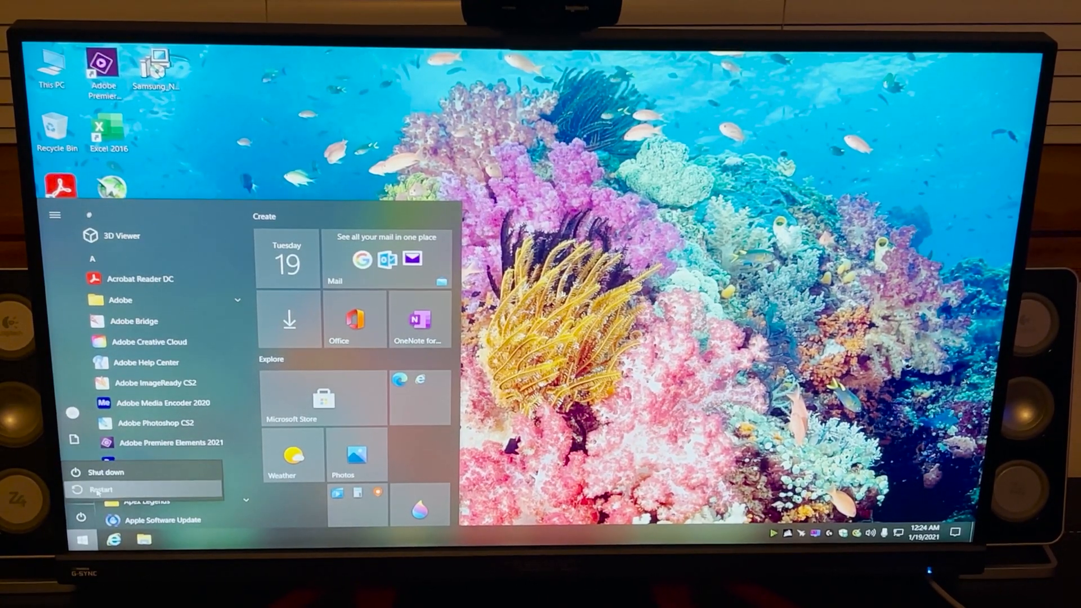
Step: Restart into BIOS, set M.2_2 PCIe Storage RAID Support to Not RST Controlled, and show exit options
click(102, 489)
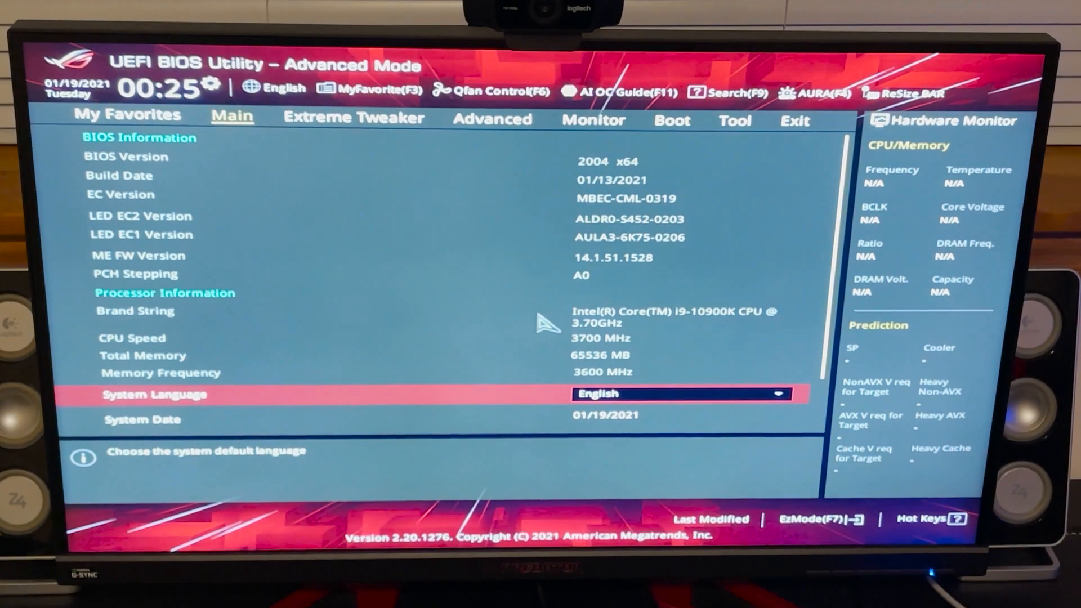
click(492, 117)
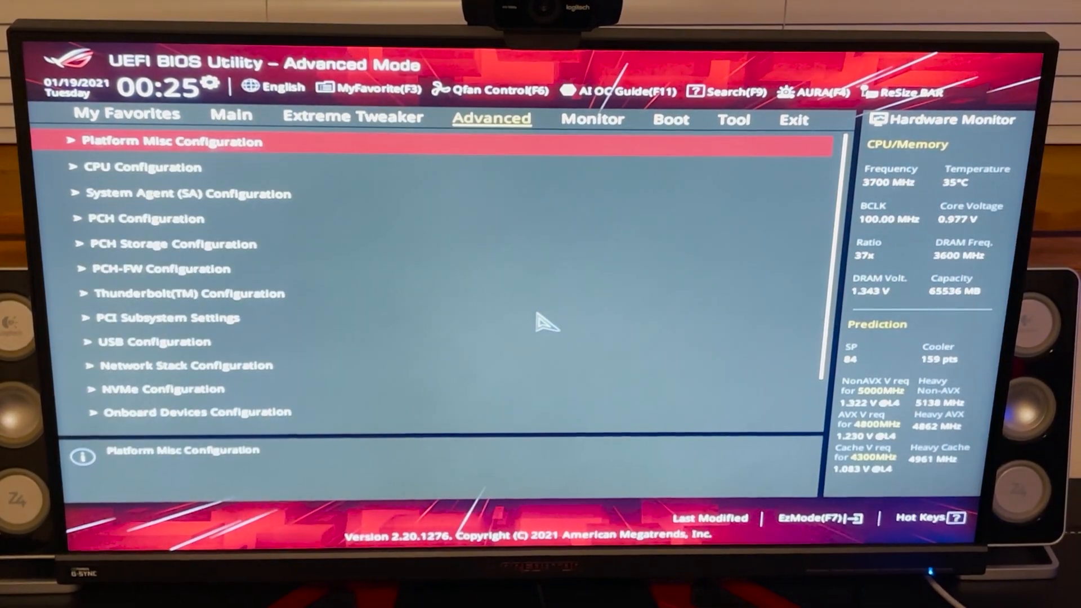
key(Down)
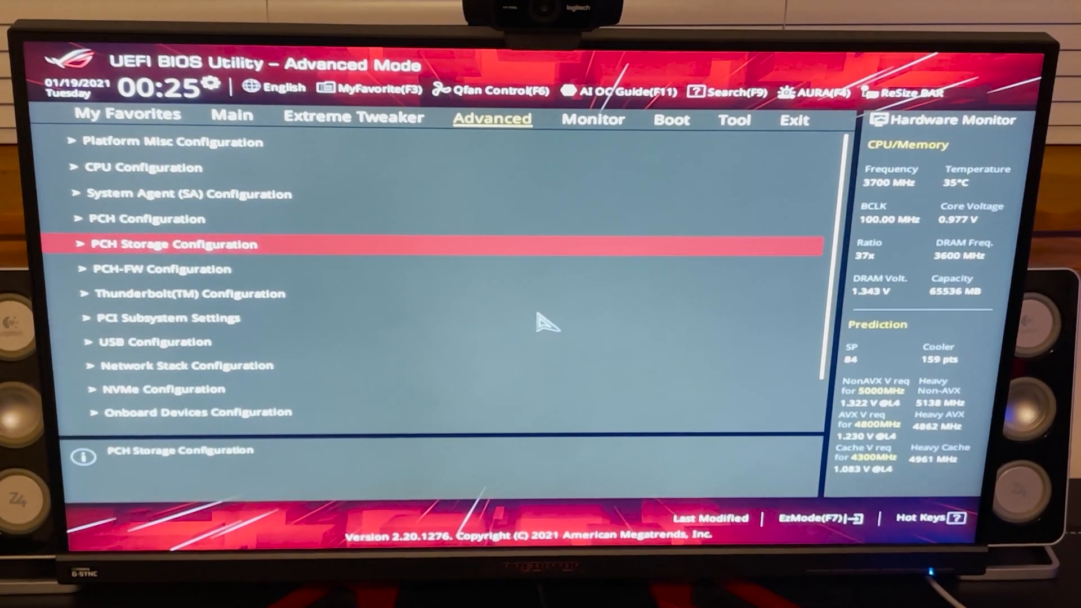
click(174, 244)
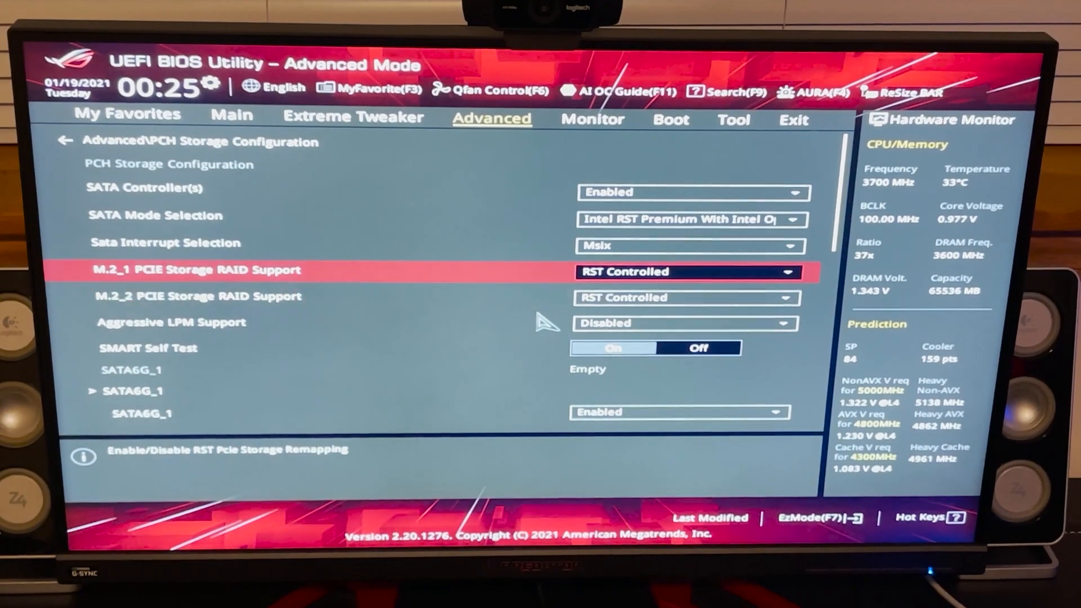
click(686, 298)
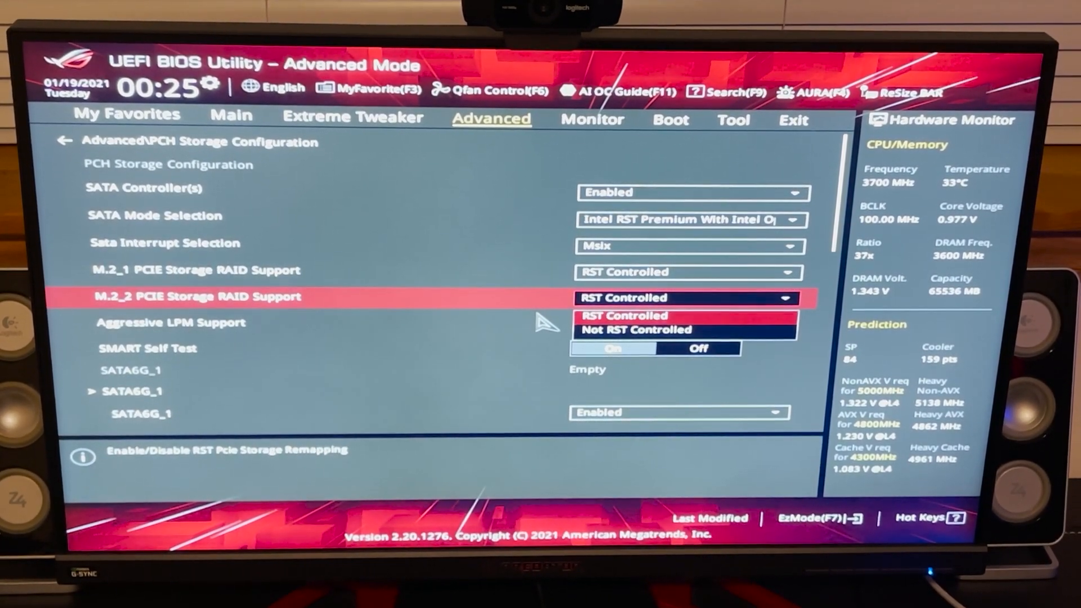
click(636, 329)
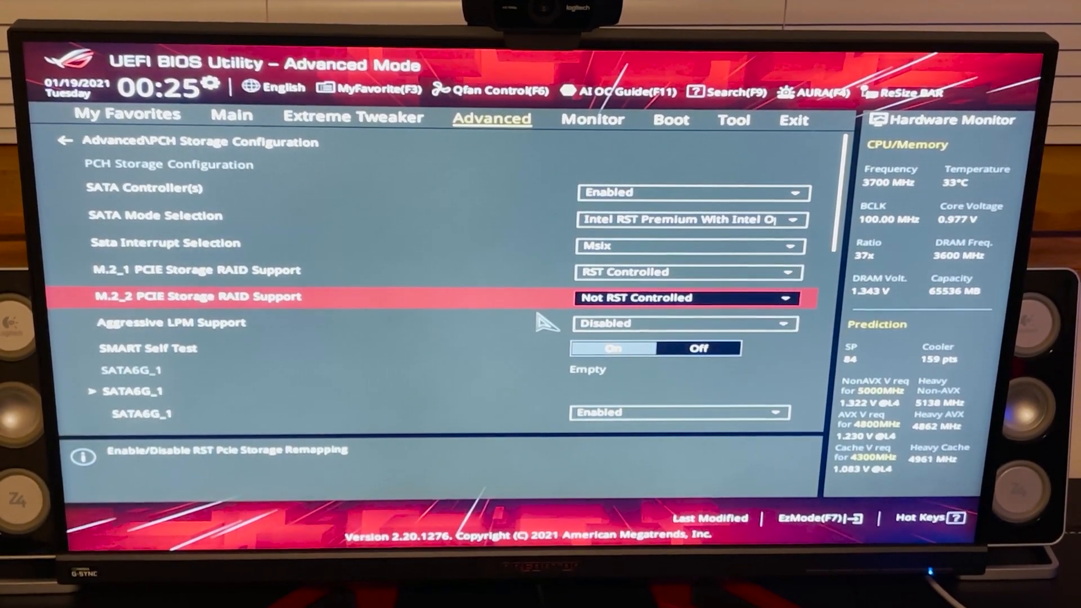
click(793, 119)
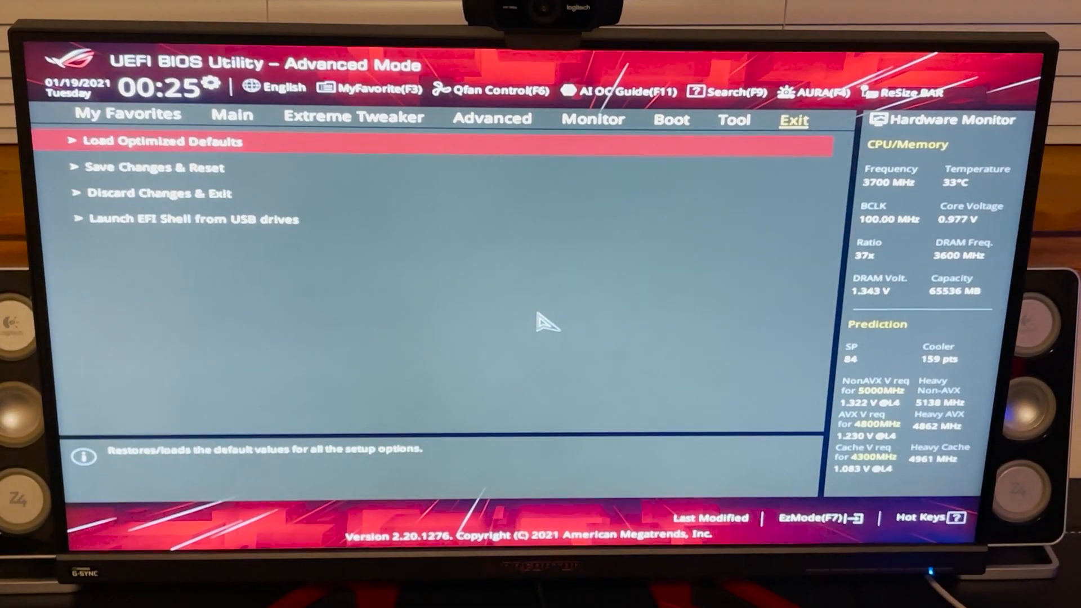
key(Down)
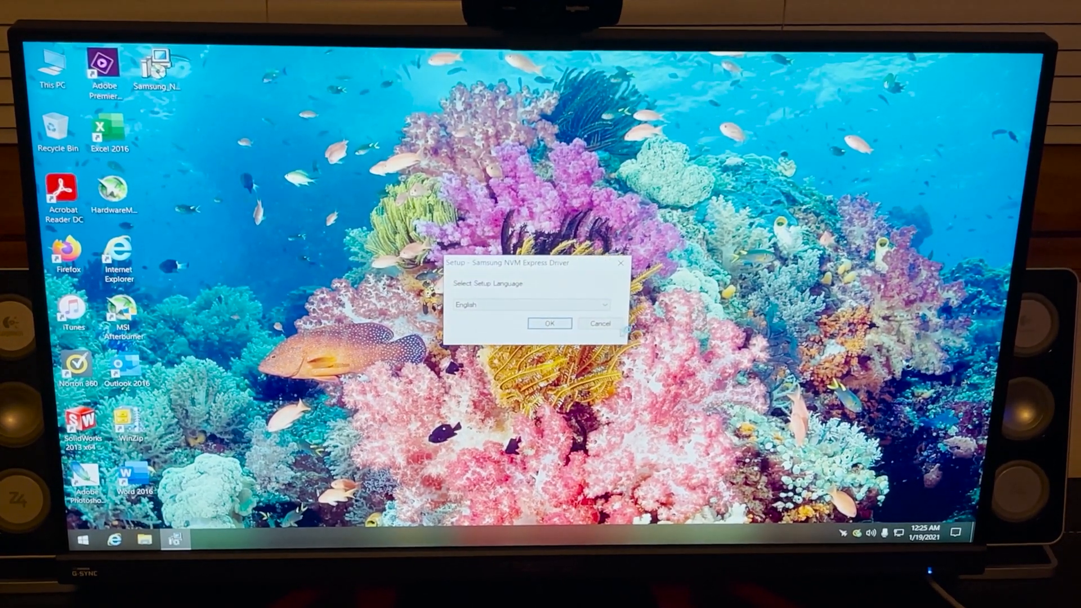
Step: Run the Samsung NVMe driver setup in English through to Finish, restarting the computer
click(550, 324)
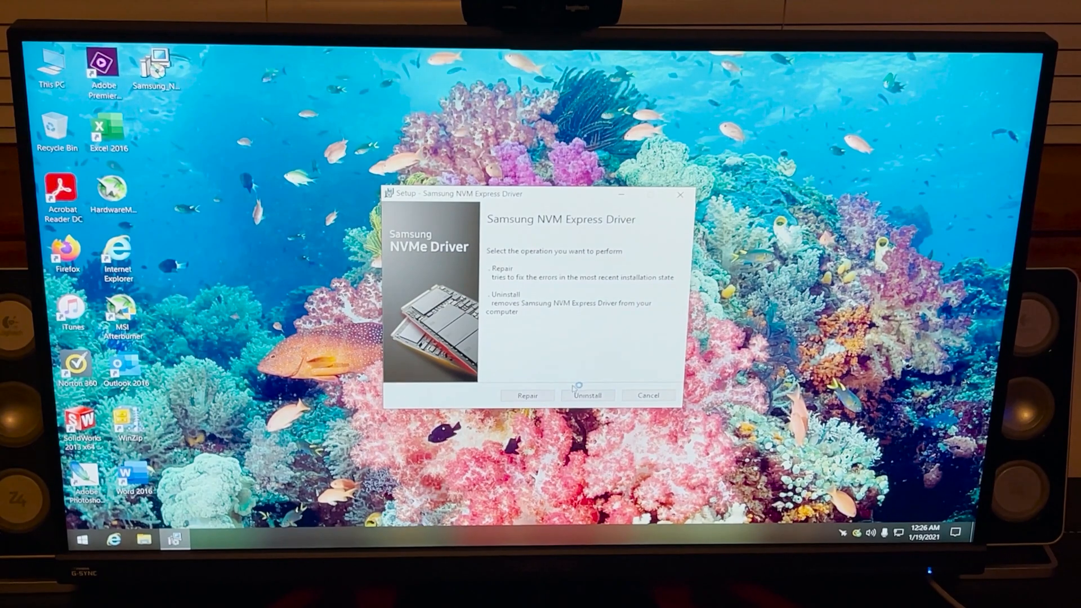
click(528, 395)
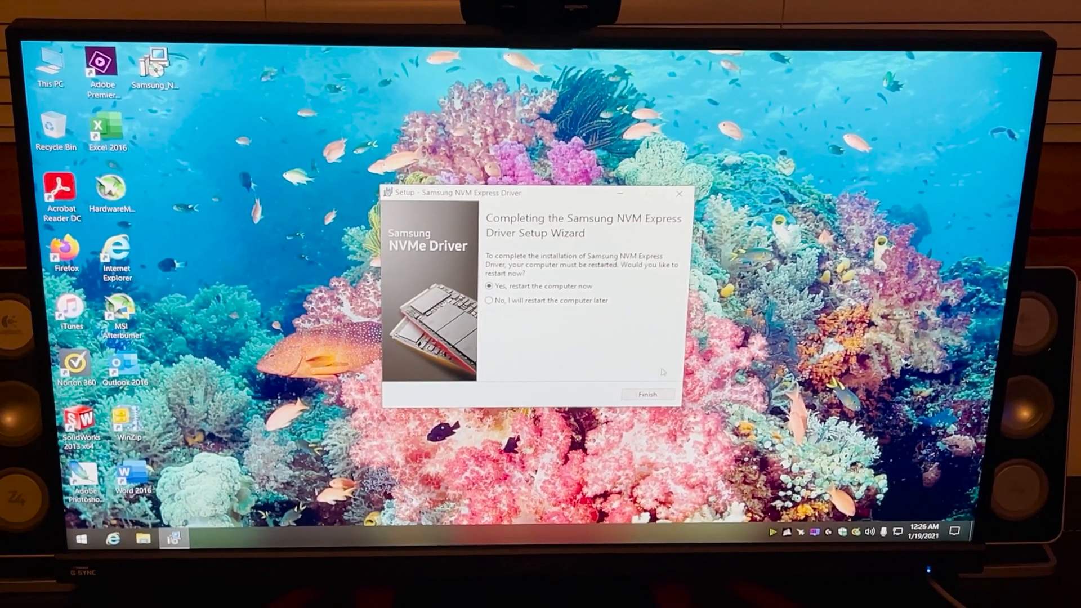
click(647, 394)
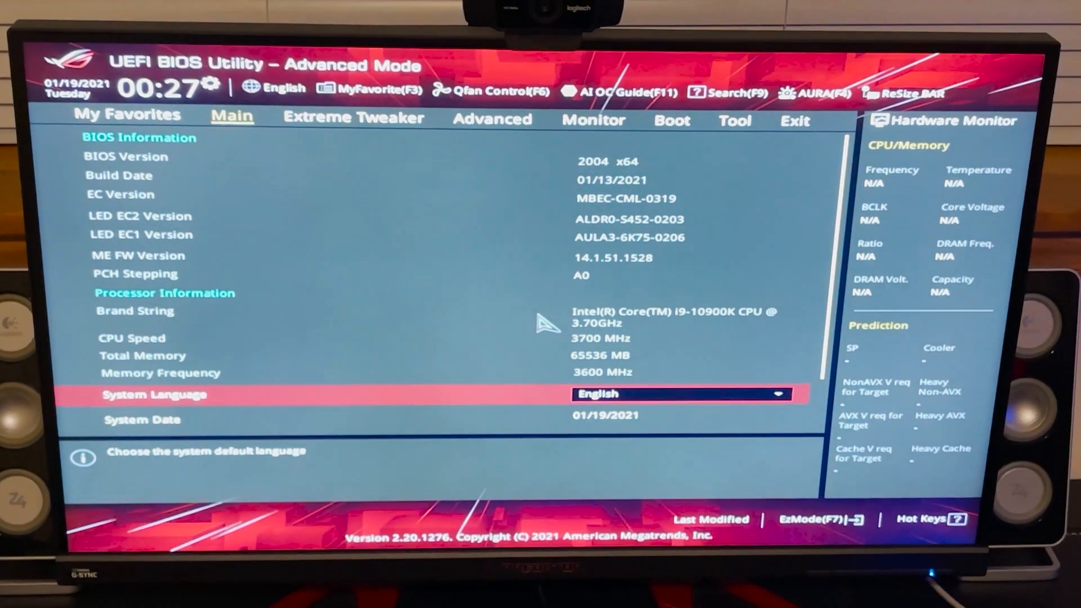
Step: Set M.2_1 and M.2_2 PCIe Storage RAID Support to Not RST Controlled, then save and exit
click(492, 117)
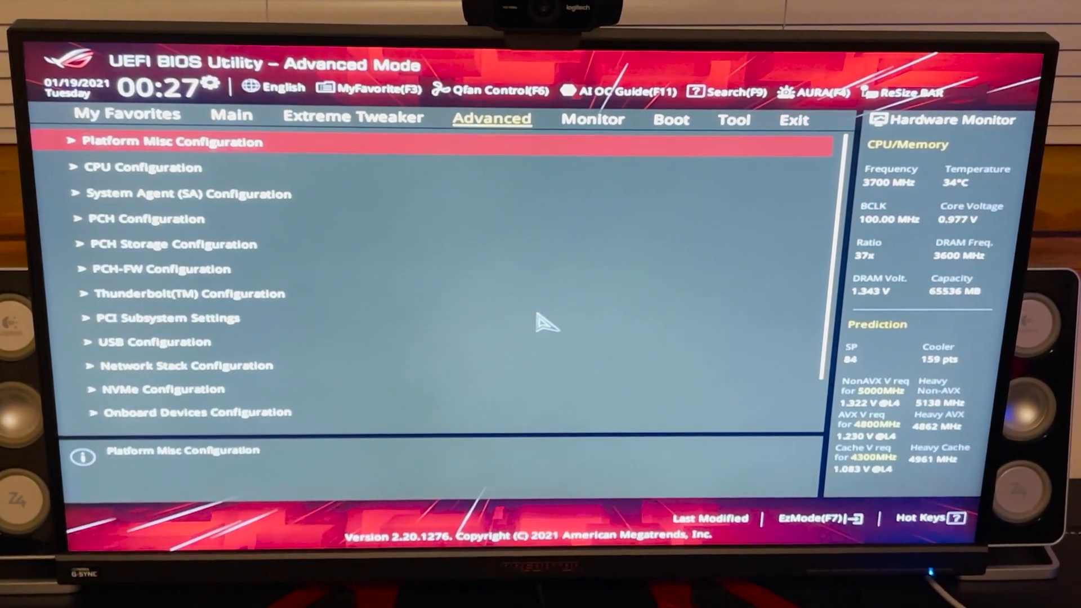
key(Down)
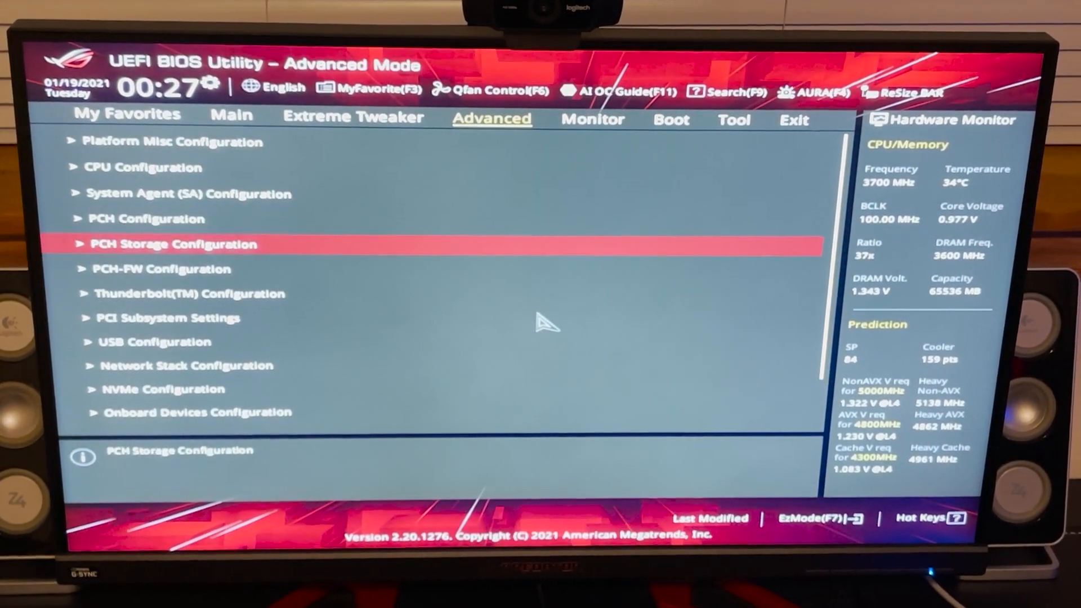
click(174, 244)
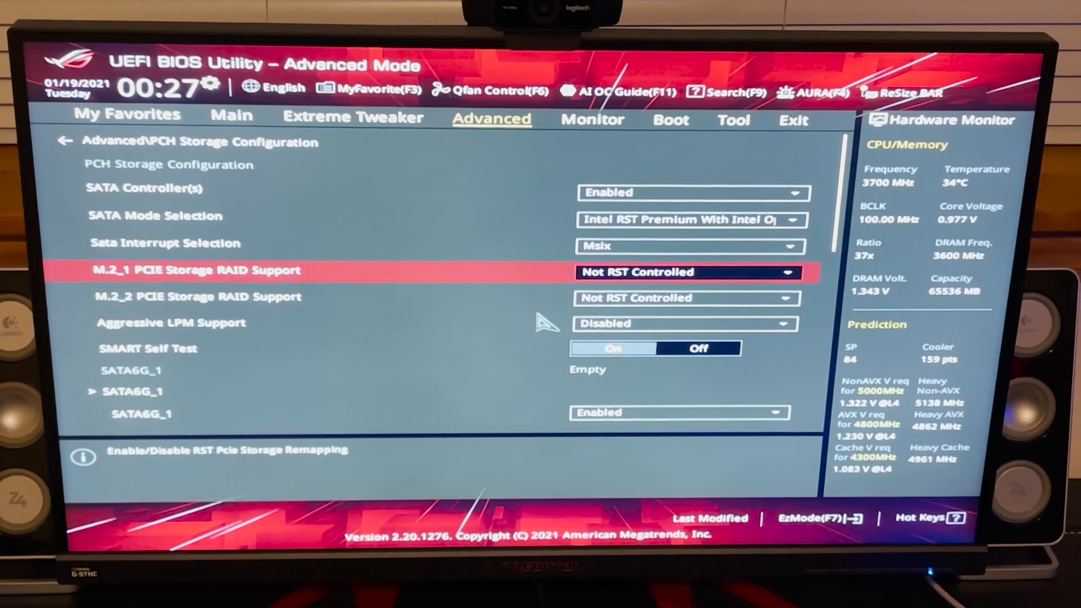
click(793, 120)
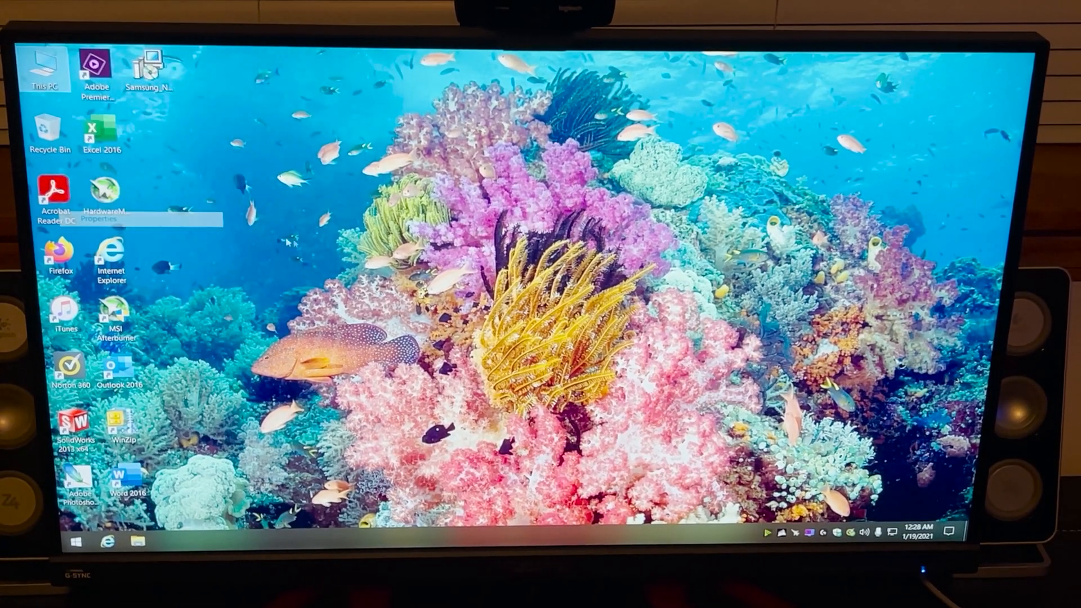
Step: Confirm Device Manager lists Intel RST Premium and two Samsung NVMe Controllers, then close it
click(168, 541)
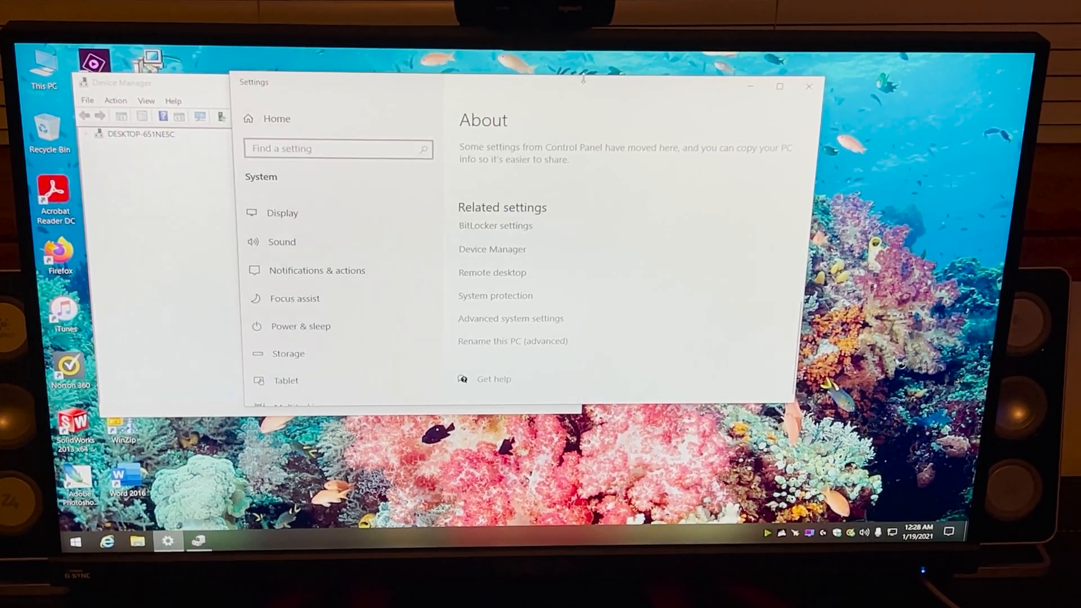
click(809, 86)
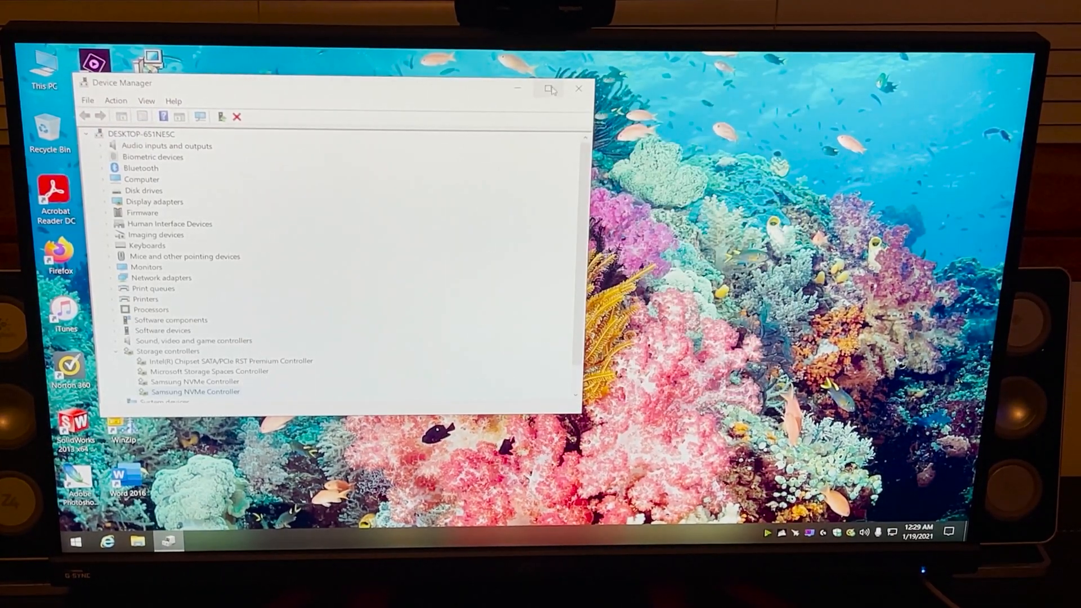
click(578, 89)
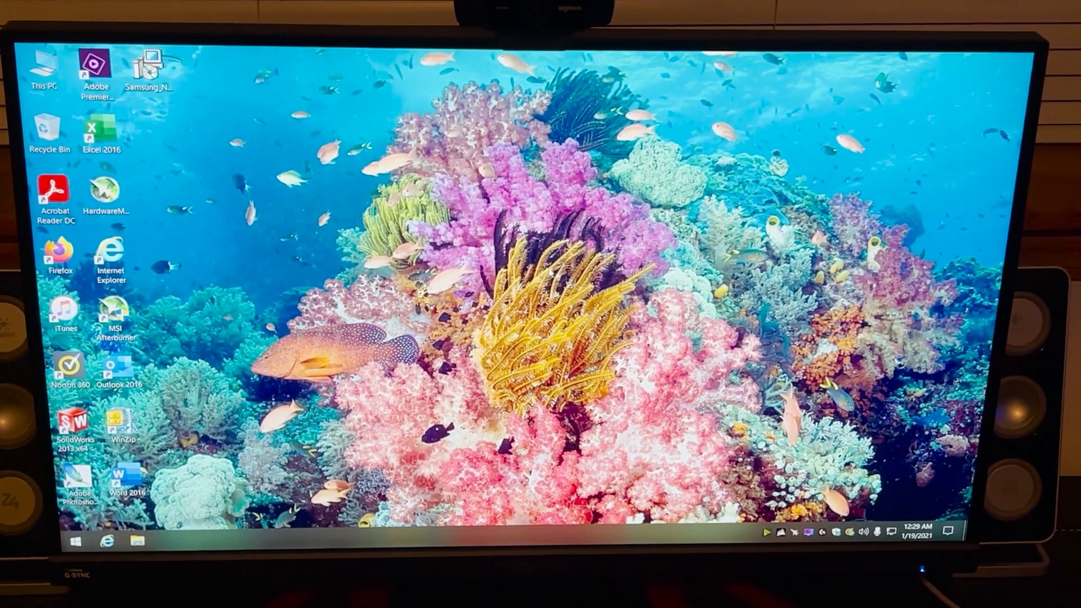
click(76, 541)
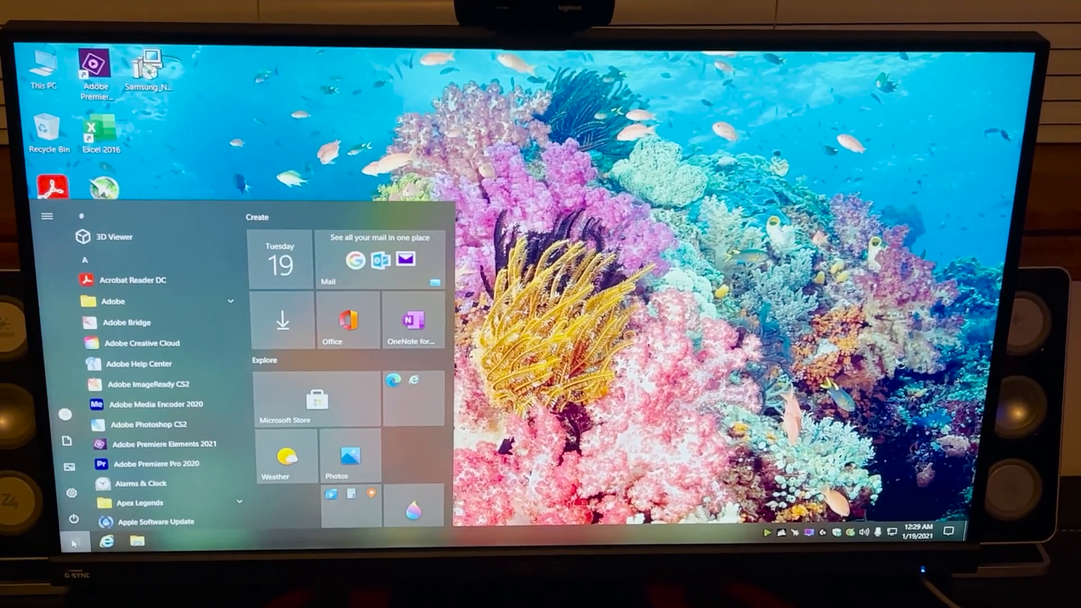
Step: Check both 970 EVO Plus drives and the Performance Optimization page in Samsung Magician, then close it
text(sagittarius astrology)
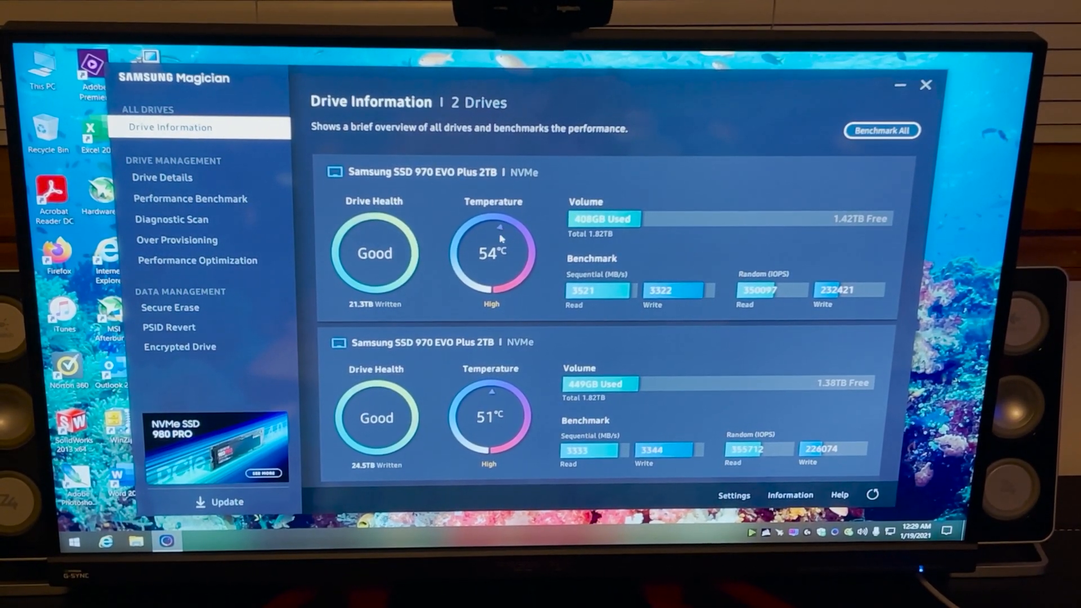
mouse_move(521, 257)
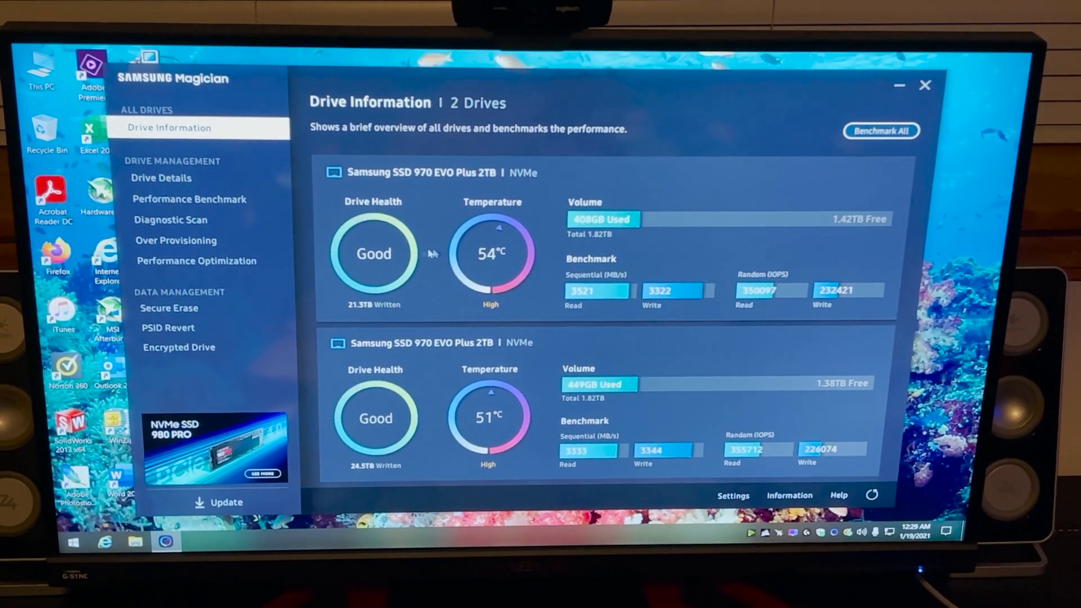
click(197, 261)
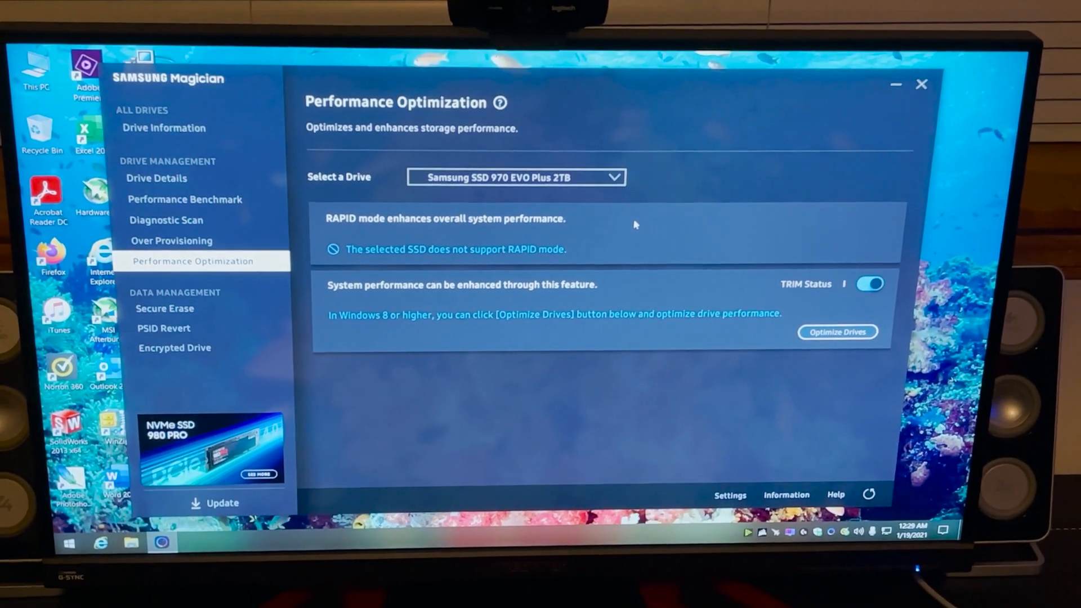
mouse_move(921, 85)
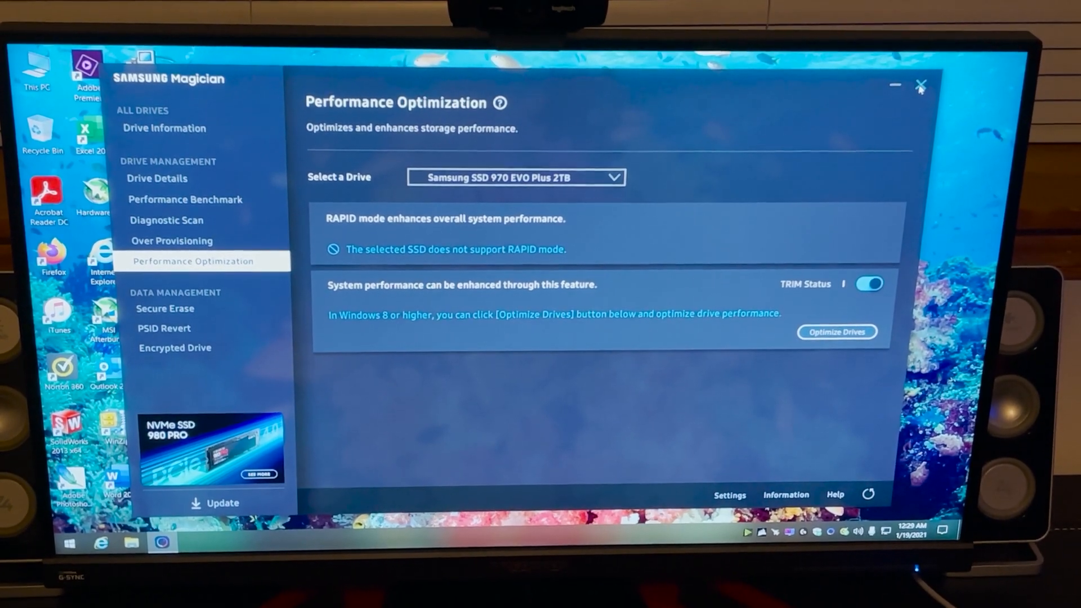
click(919, 85)
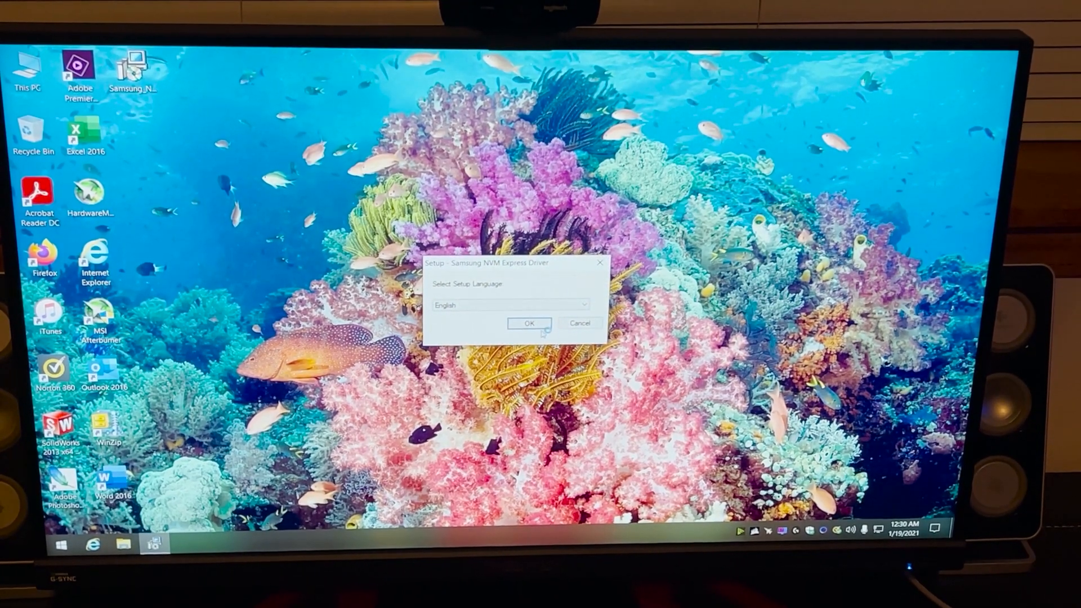
Step: Confirm English and finish the Samsung NVMe driver installation with an immediate restart
click(529, 323)
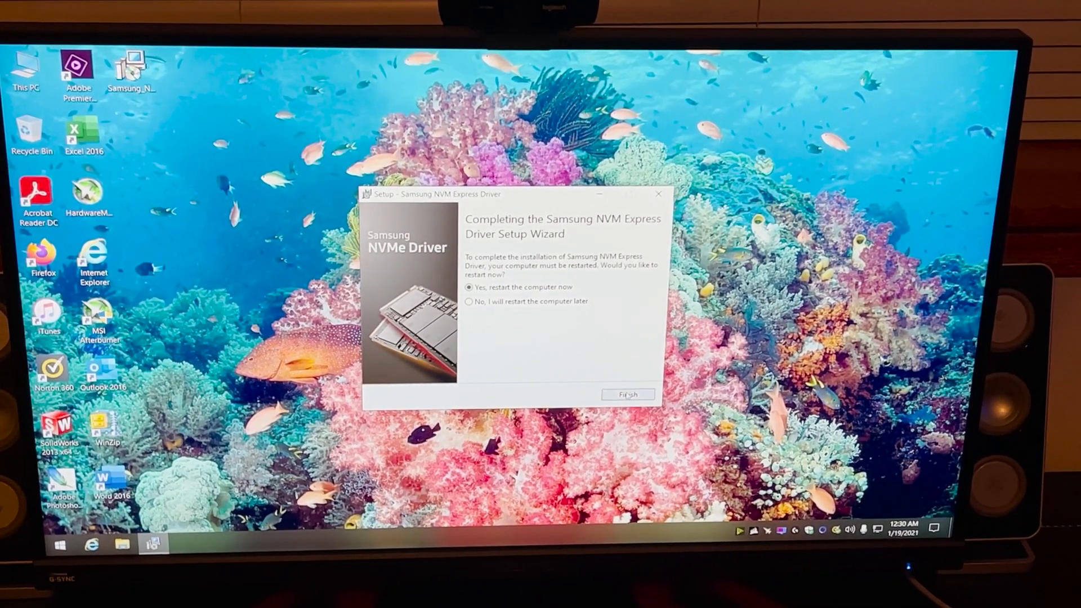
click(627, 394)
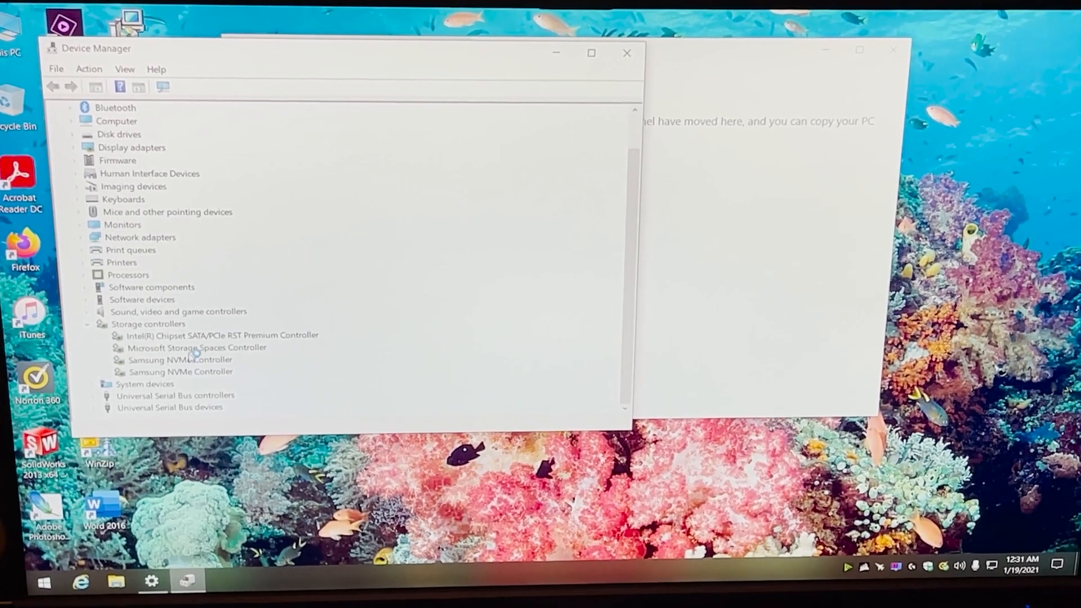
Step: Scan the Samsung NVMe Controller for hardware changes, then close Device Manager and Settings
right_click(180, 359)
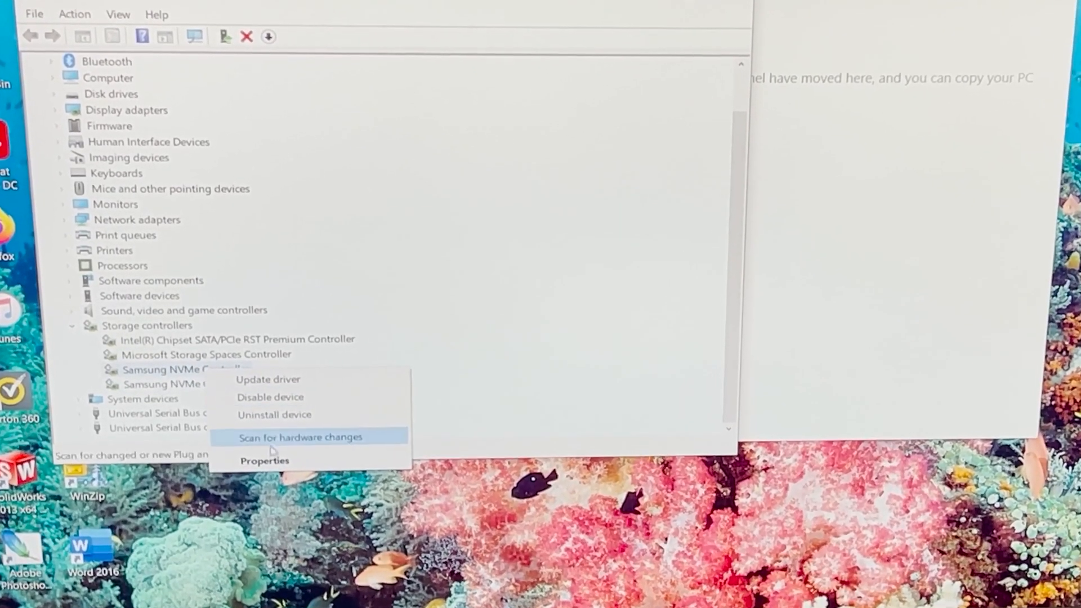
click(265, 461)
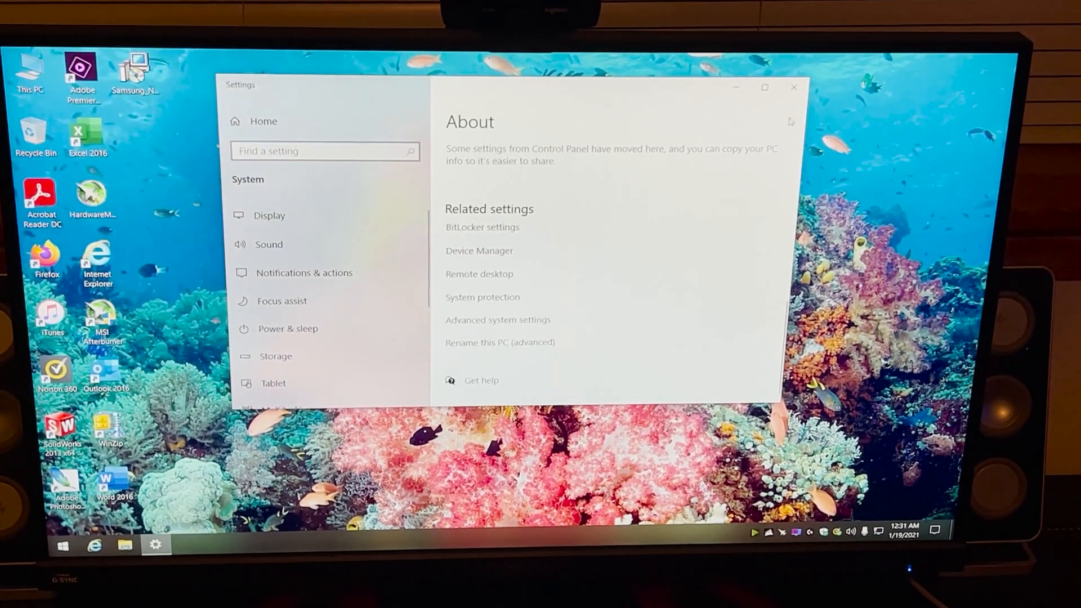
click(793, 87)
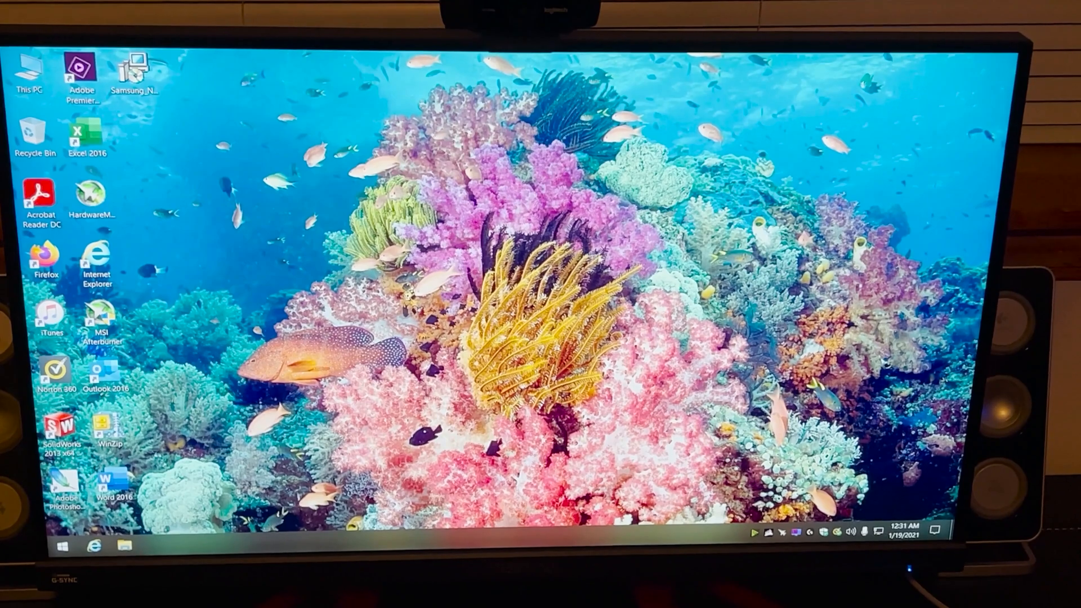